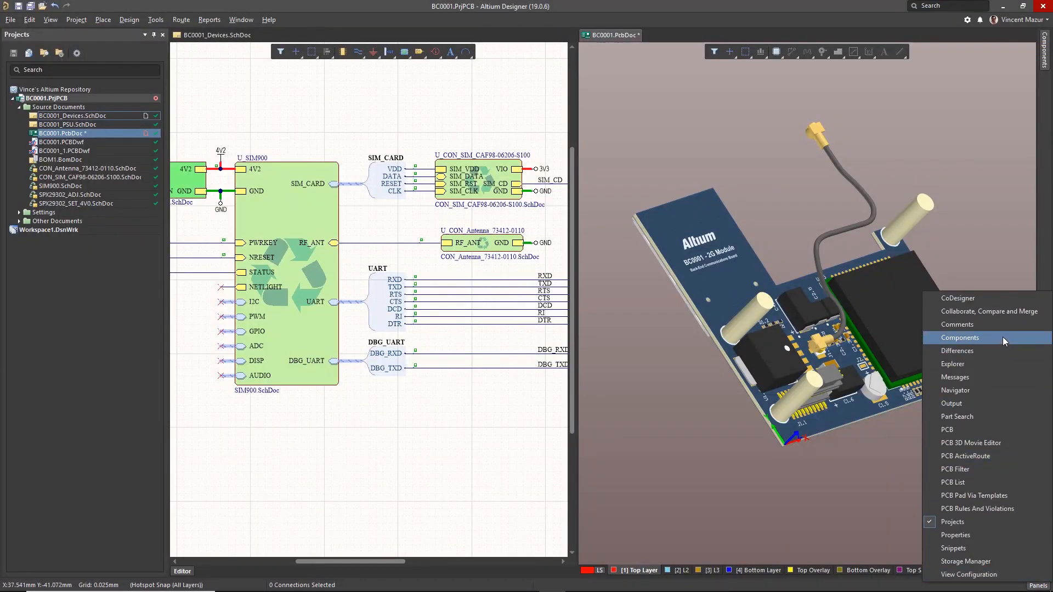
# Show the Components panel and review details of MAX232CSE+ and MCP7940M-I/SN
pyautogui.click(960, 338)
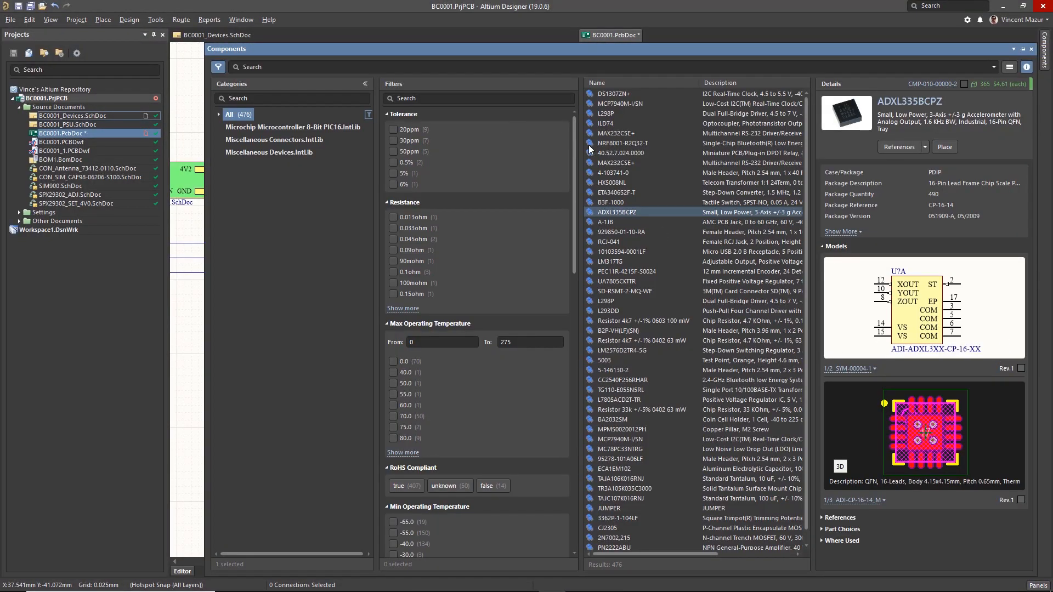
pyautogui.click(616, 132)
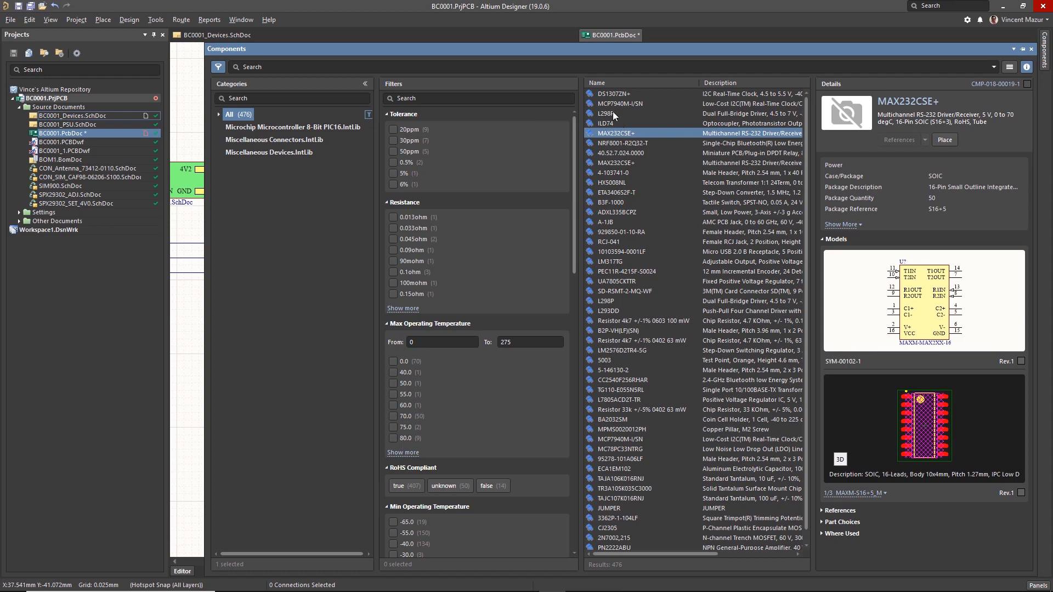
pyautogui.click(618, 103)
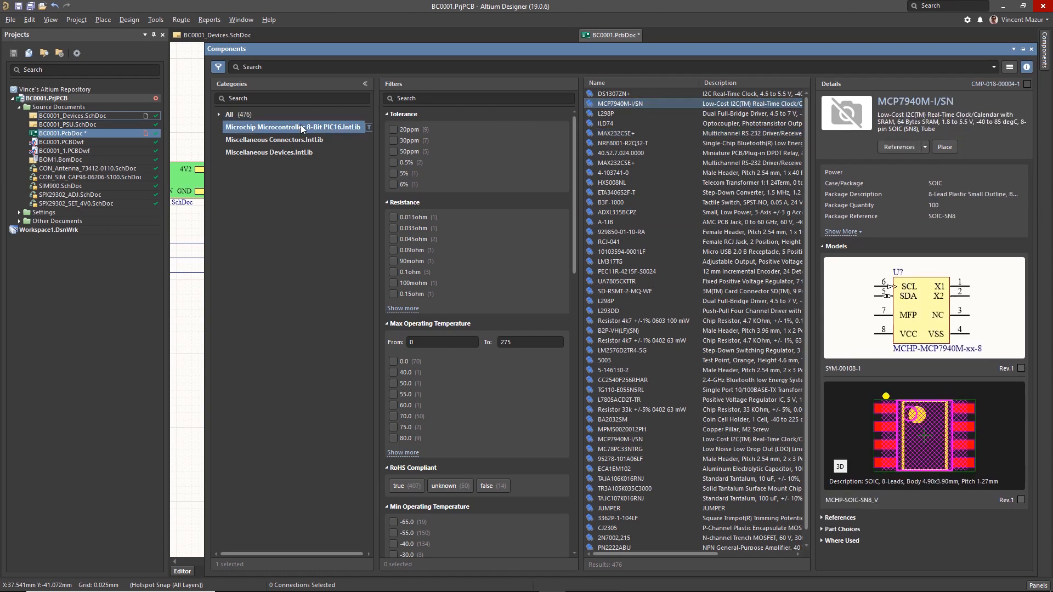
# Filter the Microchip PIC16 IntLib by '887' and inspect PIC16F887T-E/PT
pyautogui.click(292, 127)
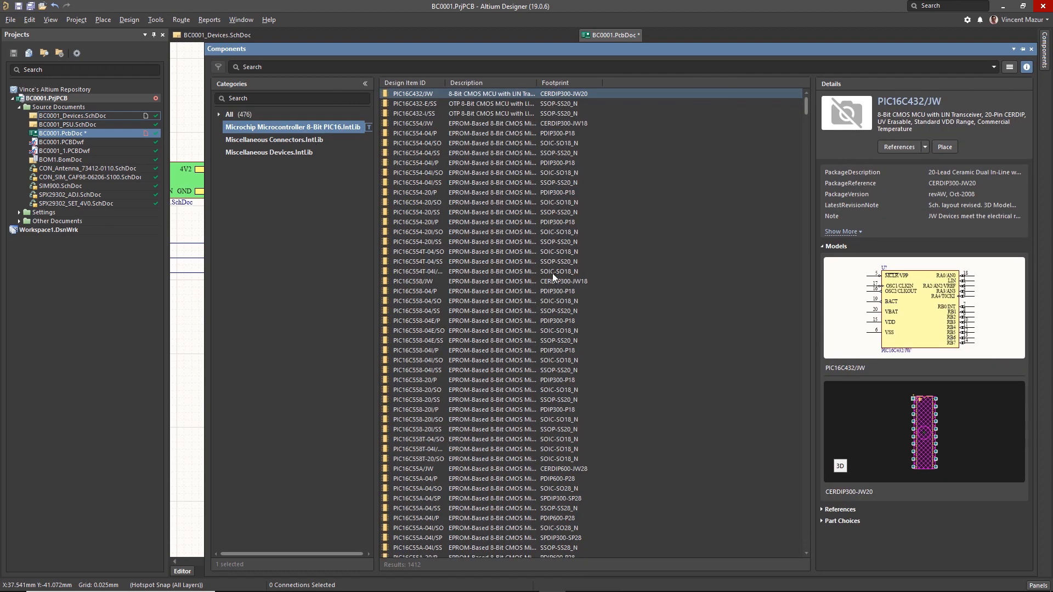
pyautogui.click(449, 271)
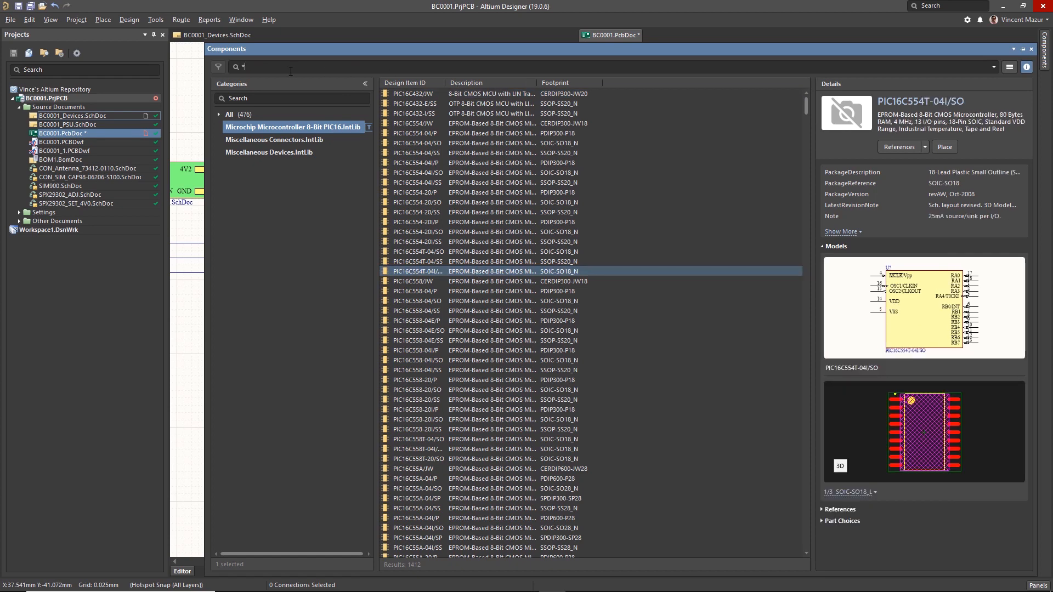
pyautogui.write('887')
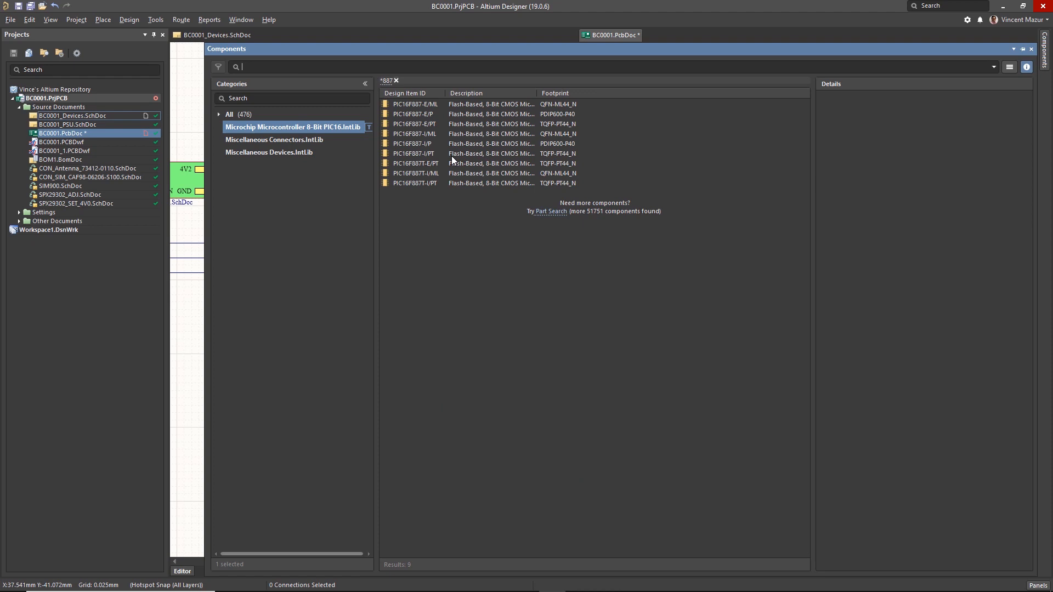
pyautogui.click(436, 163)
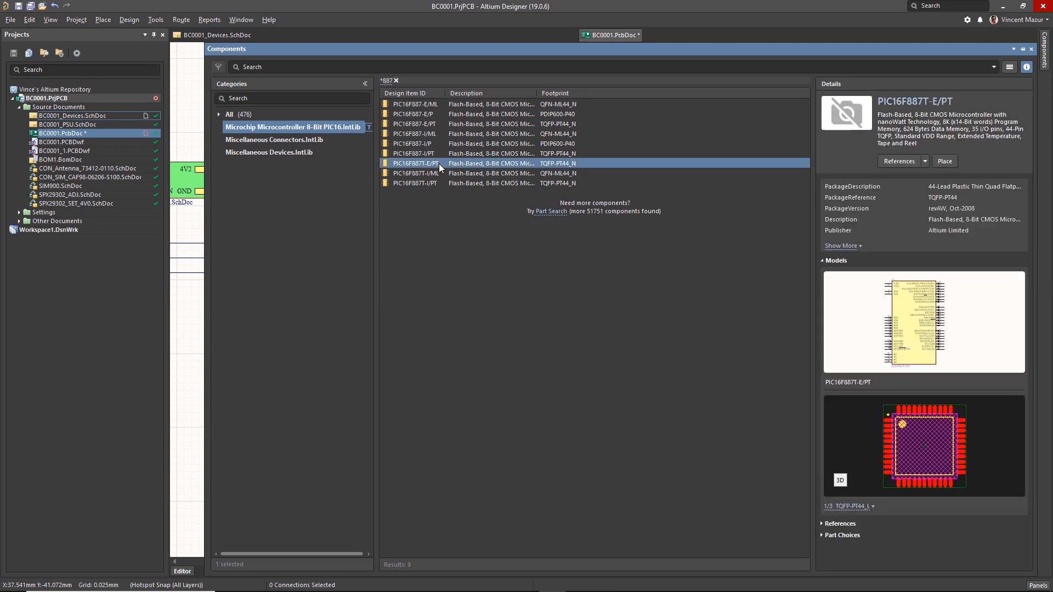
pyautogui.moveTo(218, 115)
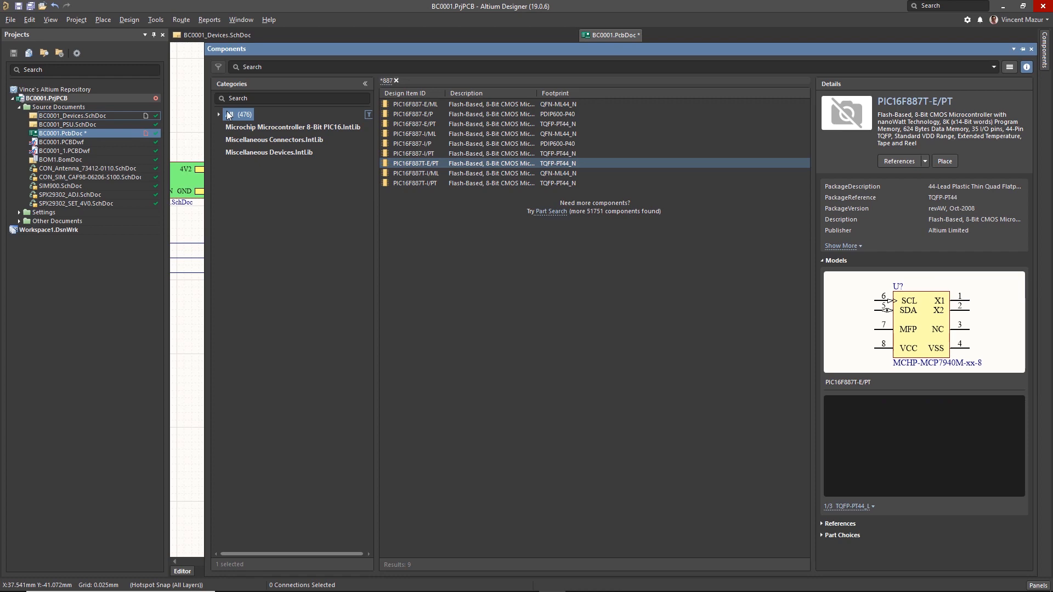
# Search all libraries for '1000n' capacitors, then '.0068' to find the 6.8nF part
pyautogui.click(218, 114)
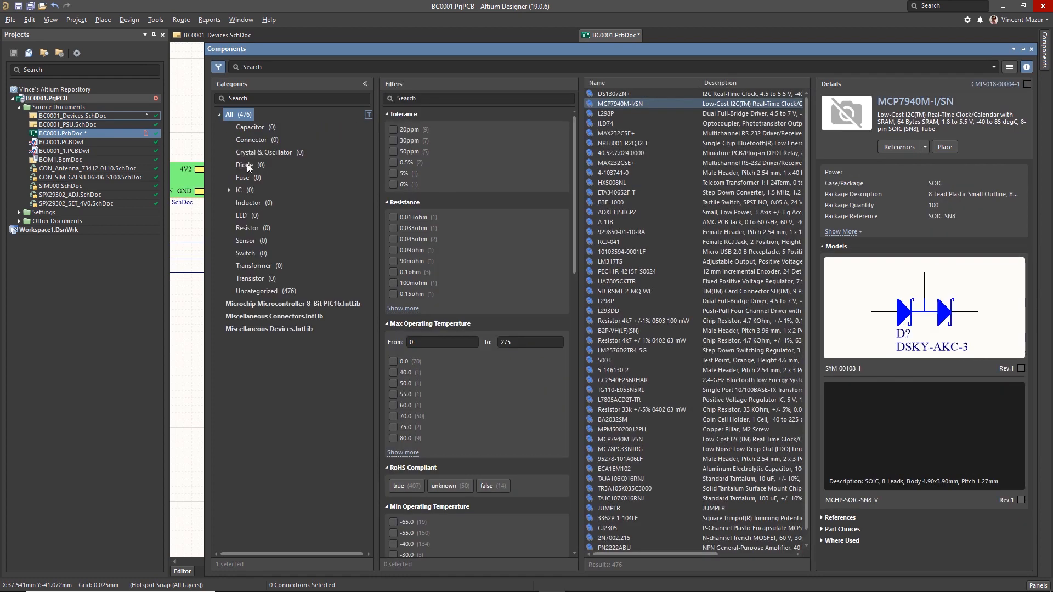
pyautogui.click(244, 164)
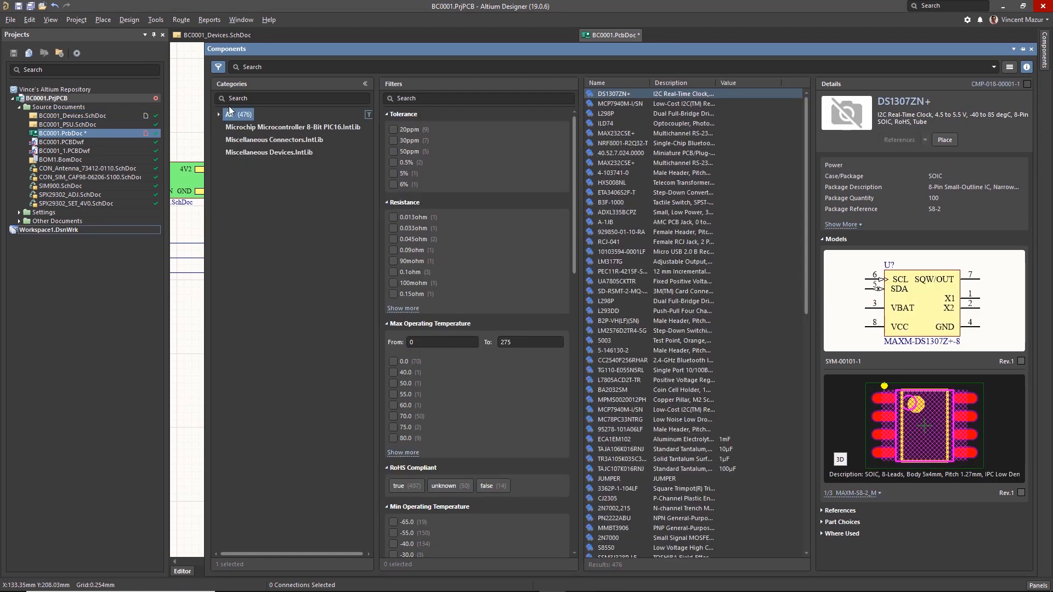
pyautogui.write('1000n')
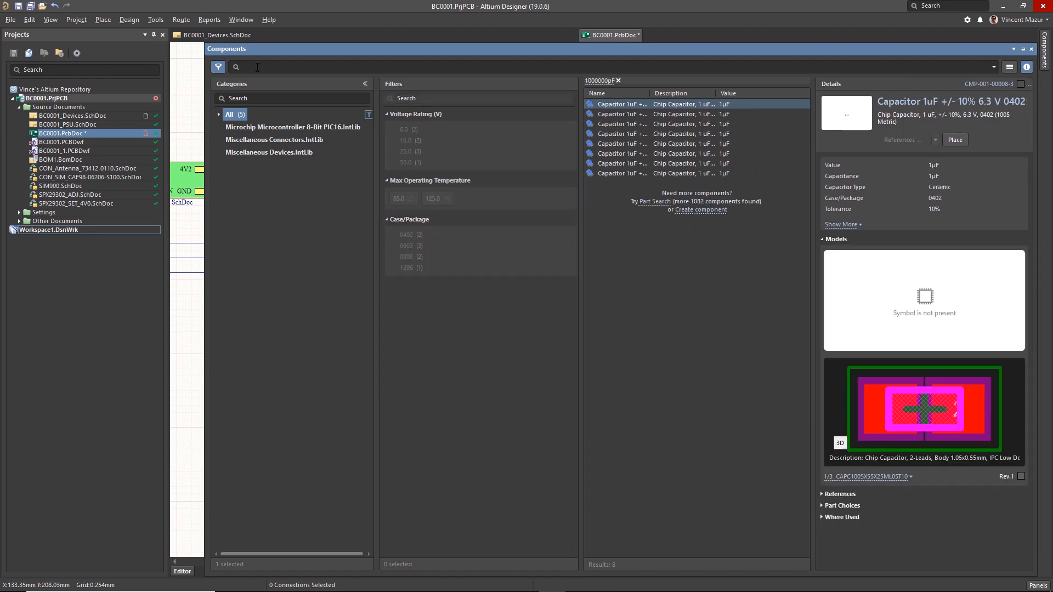
pyautogui.write('.0068uF')
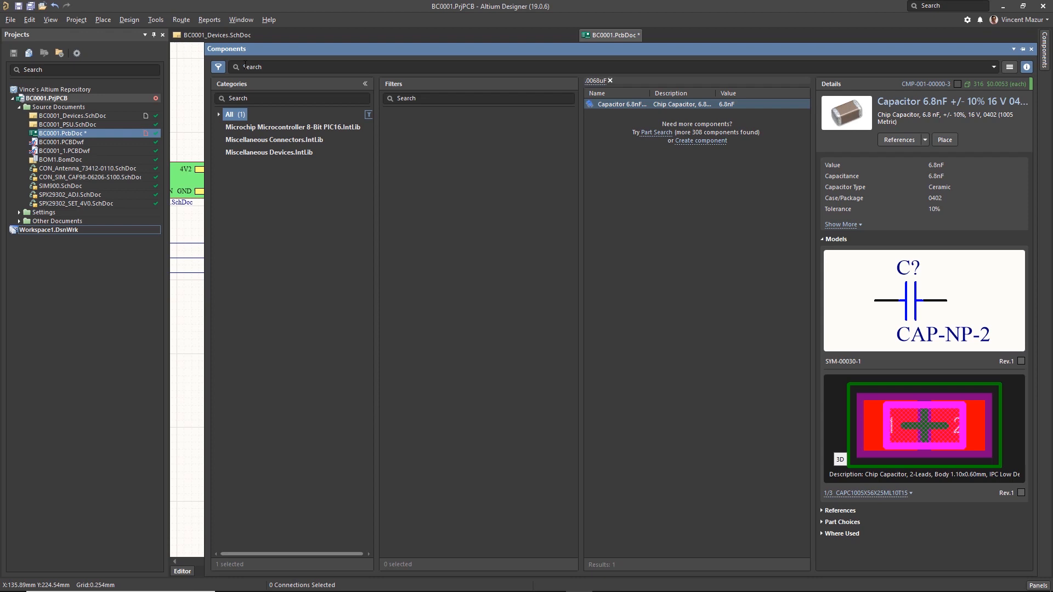
# Group the PIC16 library by Footprint, then by Pin Count, expanding the 44-pin group
pyautogui.click(291, 127)
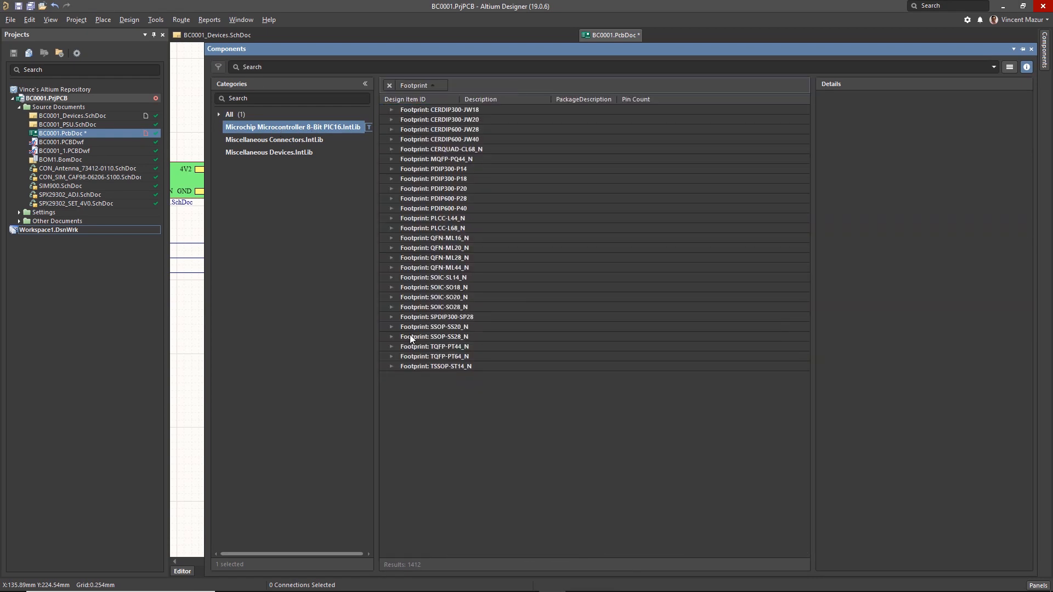
pyautogui.click(388, 86)
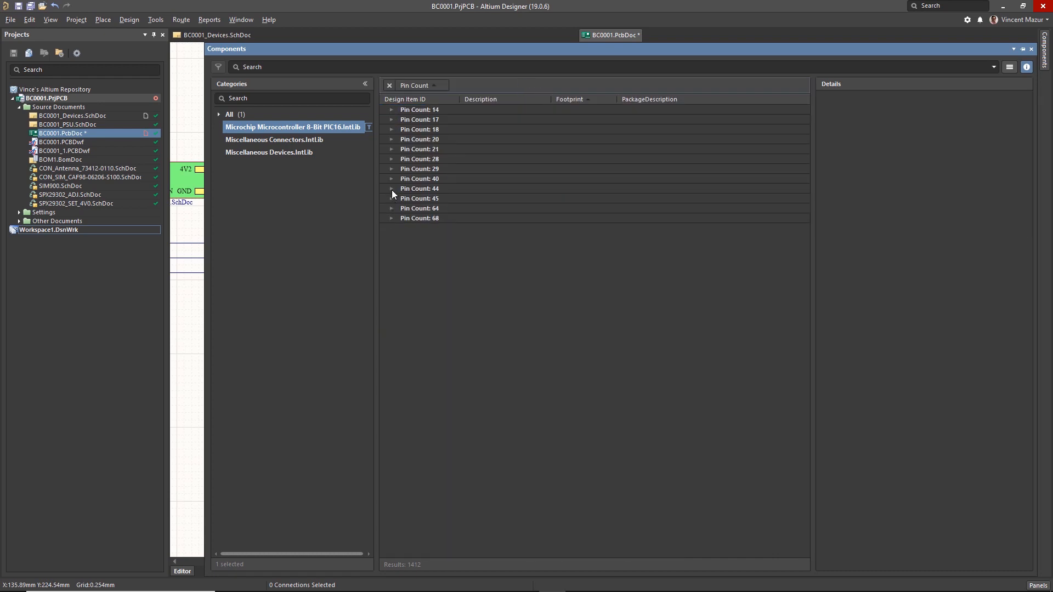
pyautogui.click(391, 189)
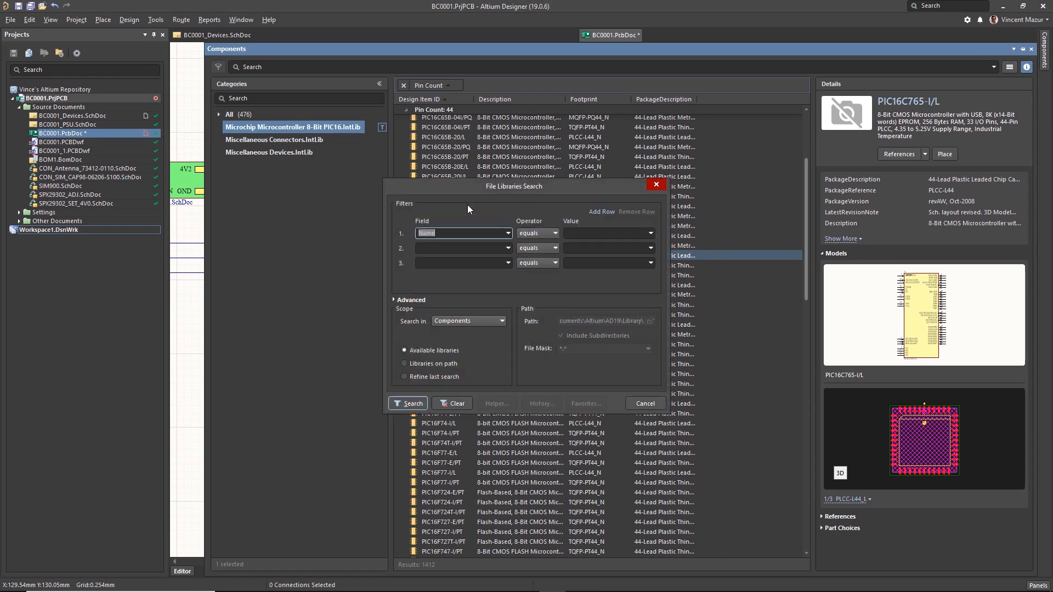
# Search file libraries for Name contains 887 with TQFP footprint and inspect PIC16F887T-E/PT and T-I/PT
pyautogui.click(508, 248)
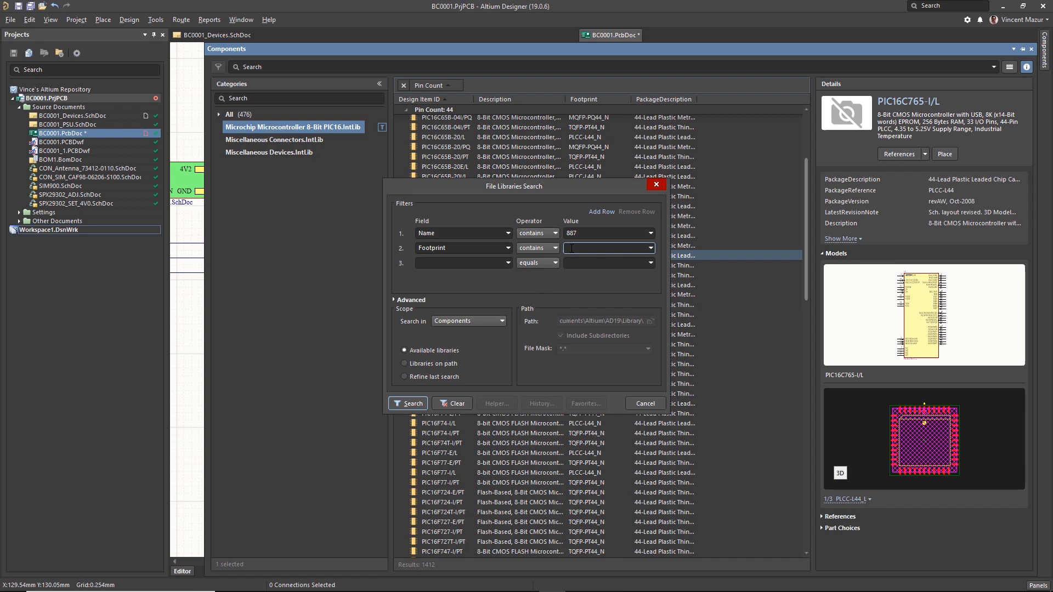
pyautogui.click(408, 404)
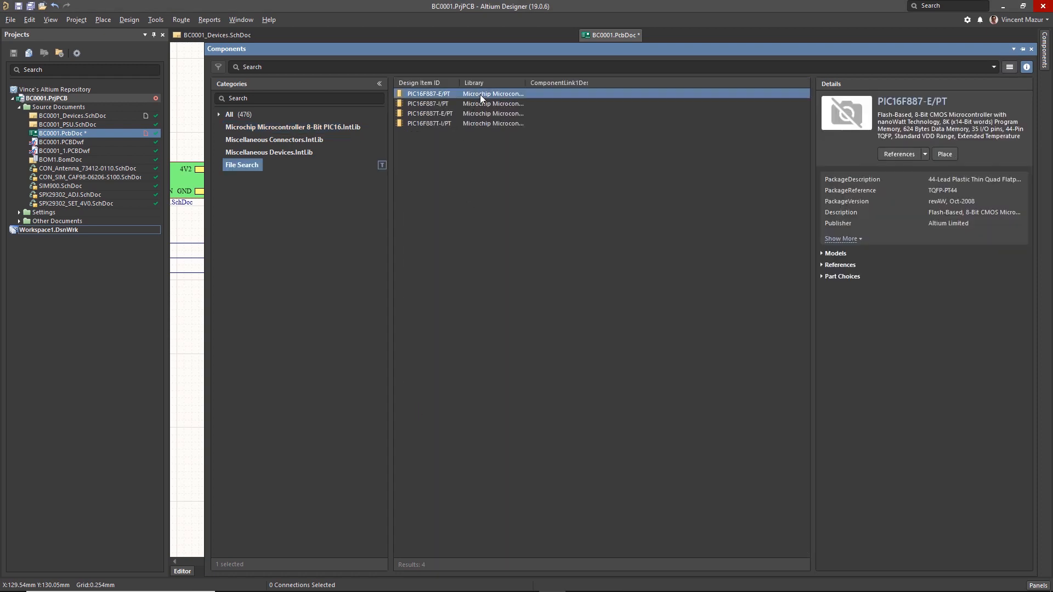
pyautogui.click(439, 123)
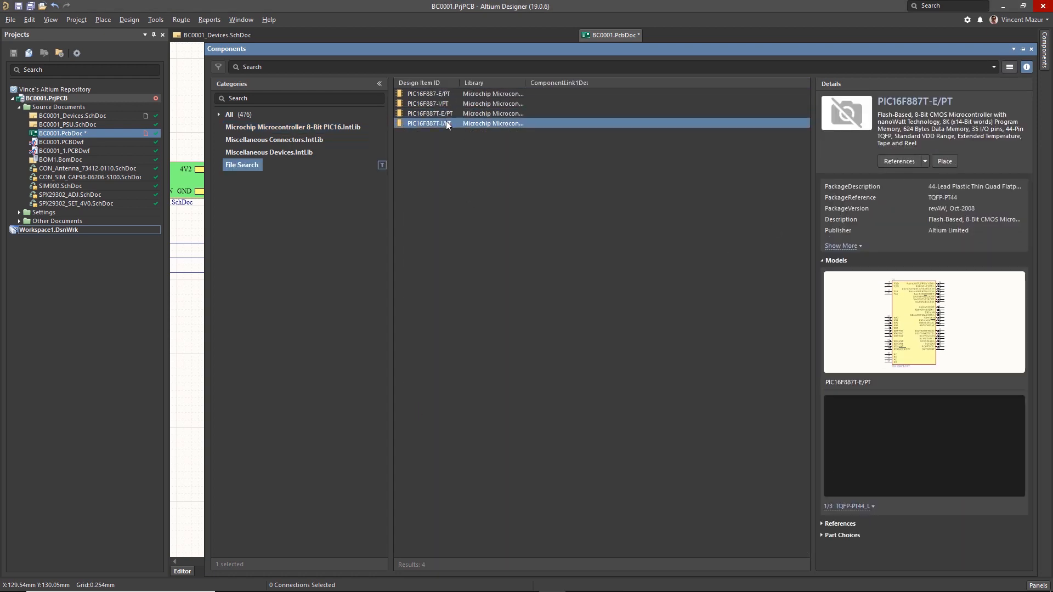
pyautogui.click(439, 123)
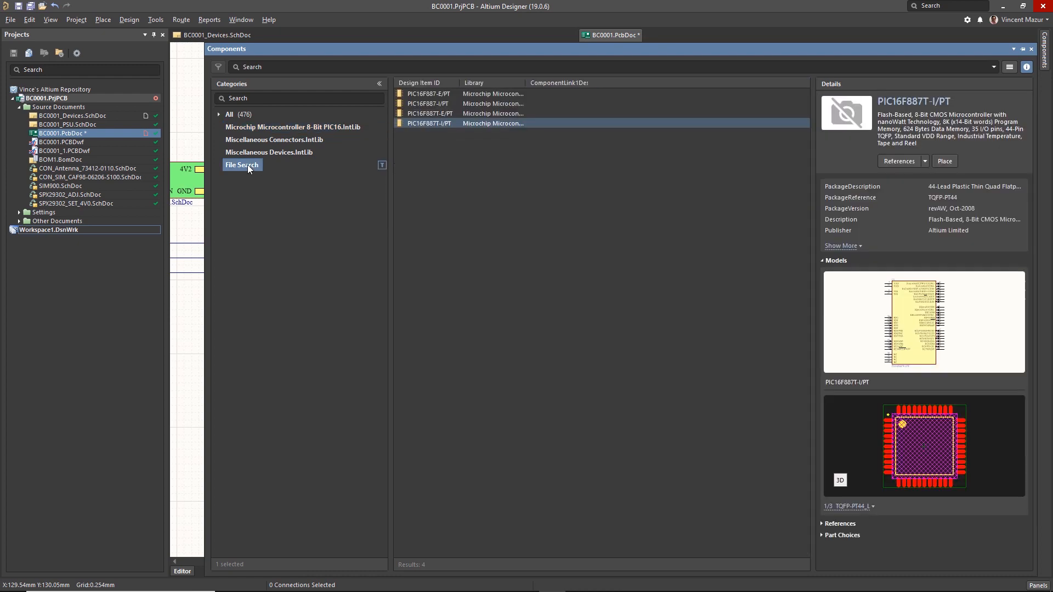
pyautogui.click(230, 115)
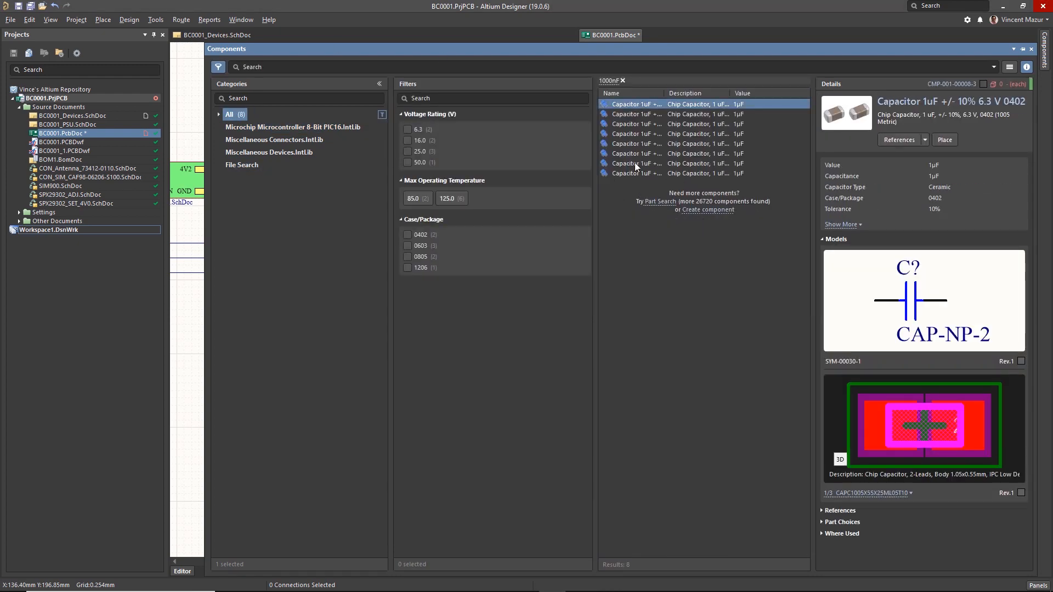
# Compare two 1uF capacitors, then follow the PIC16F887-E/PT References to its datasheet
pyautogui.click(657, 164)
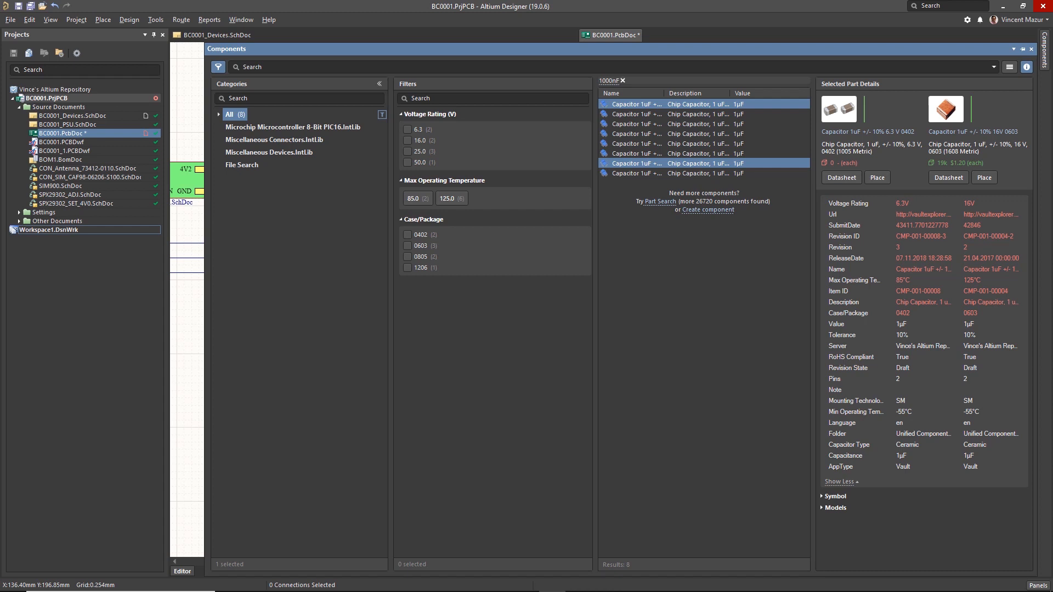
pyautogui.click(242, 165)
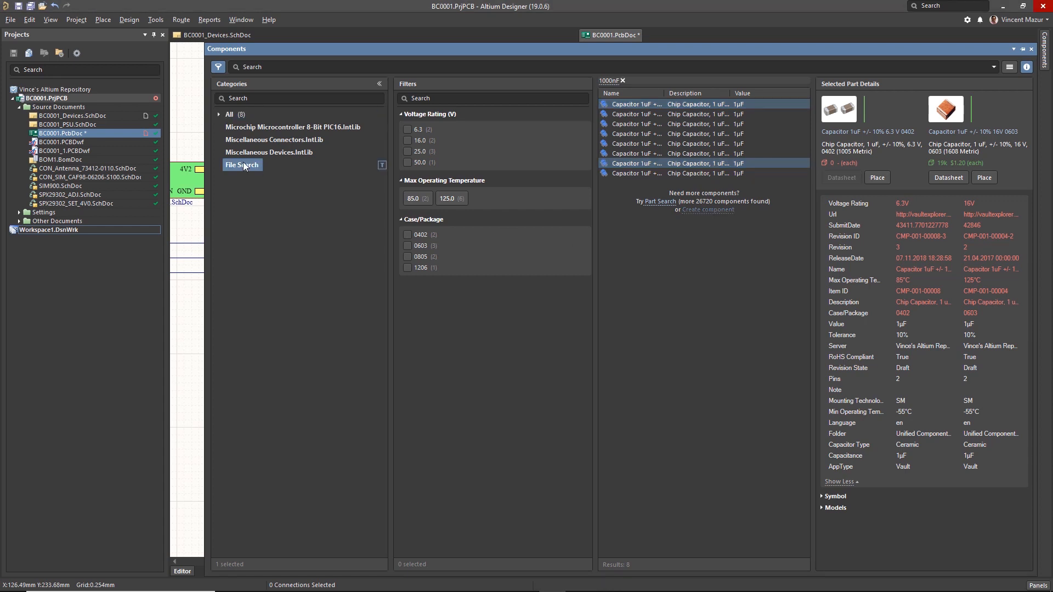
pyautogui.click(291, 127)
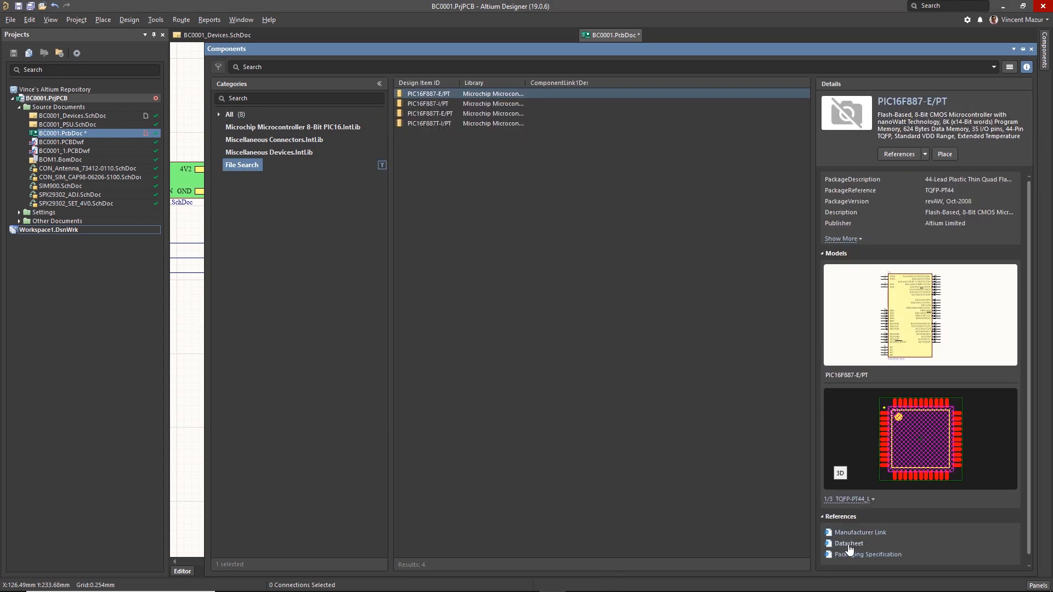
pyautogui.click(849, 543)
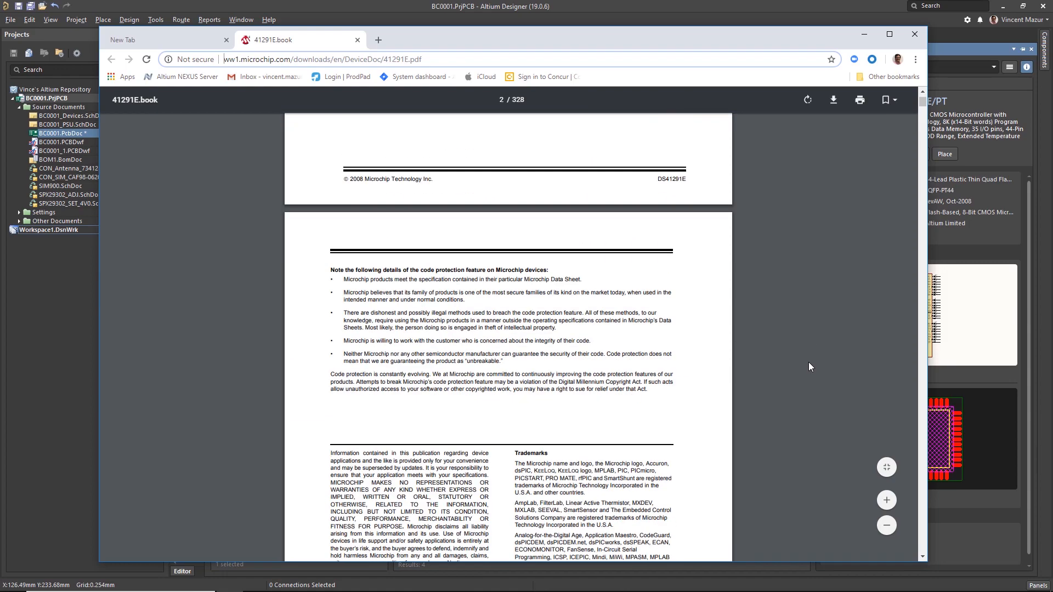
pyautogui.scroll(-3)
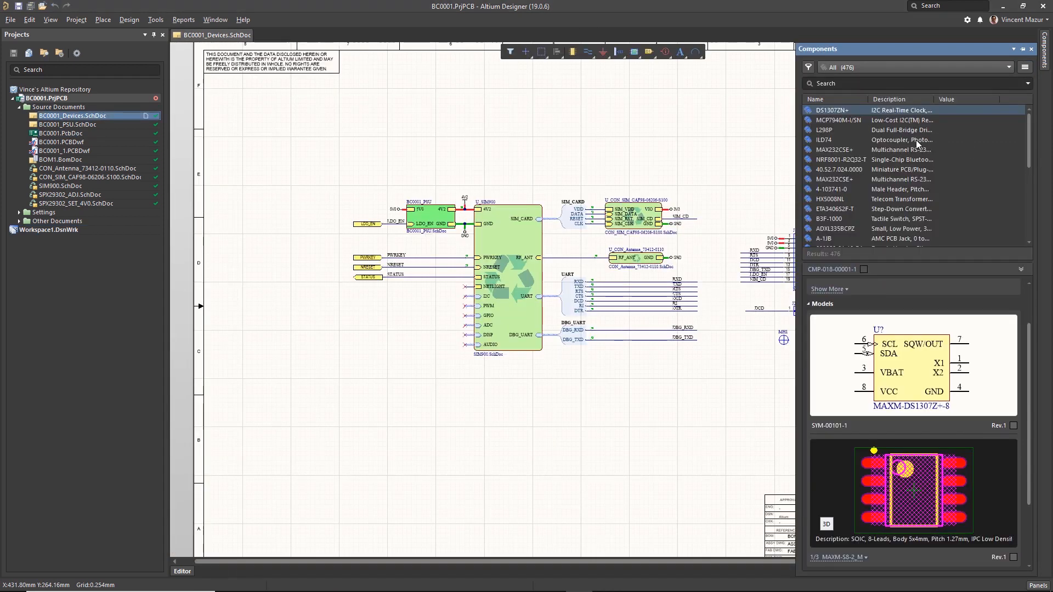
# Drag MCP7940M-I/SN onto the BC0001_Devices sheet below the SIM900 block
pyautogui.click(839, 120)
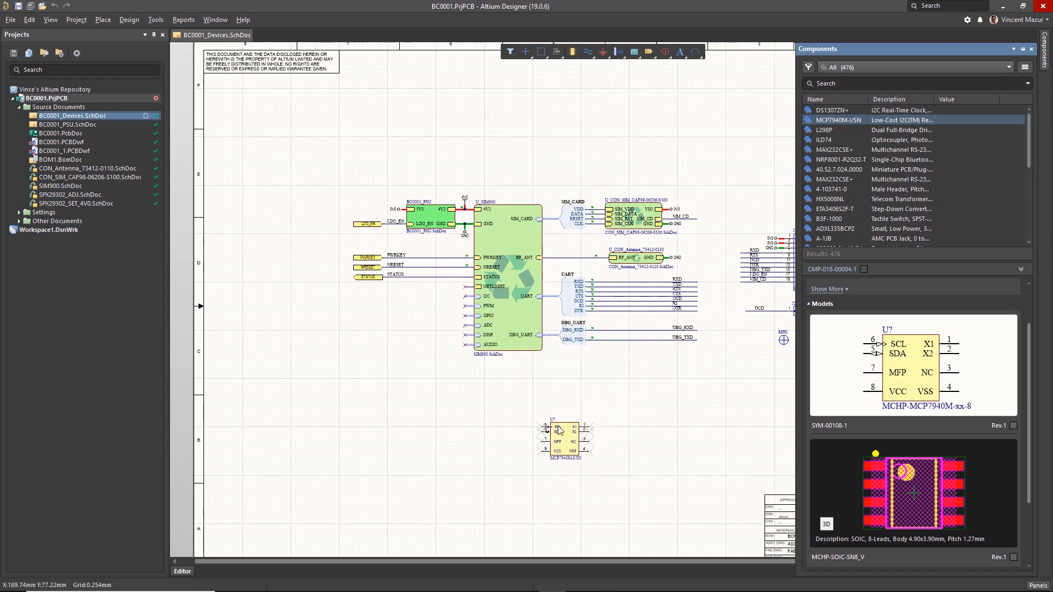